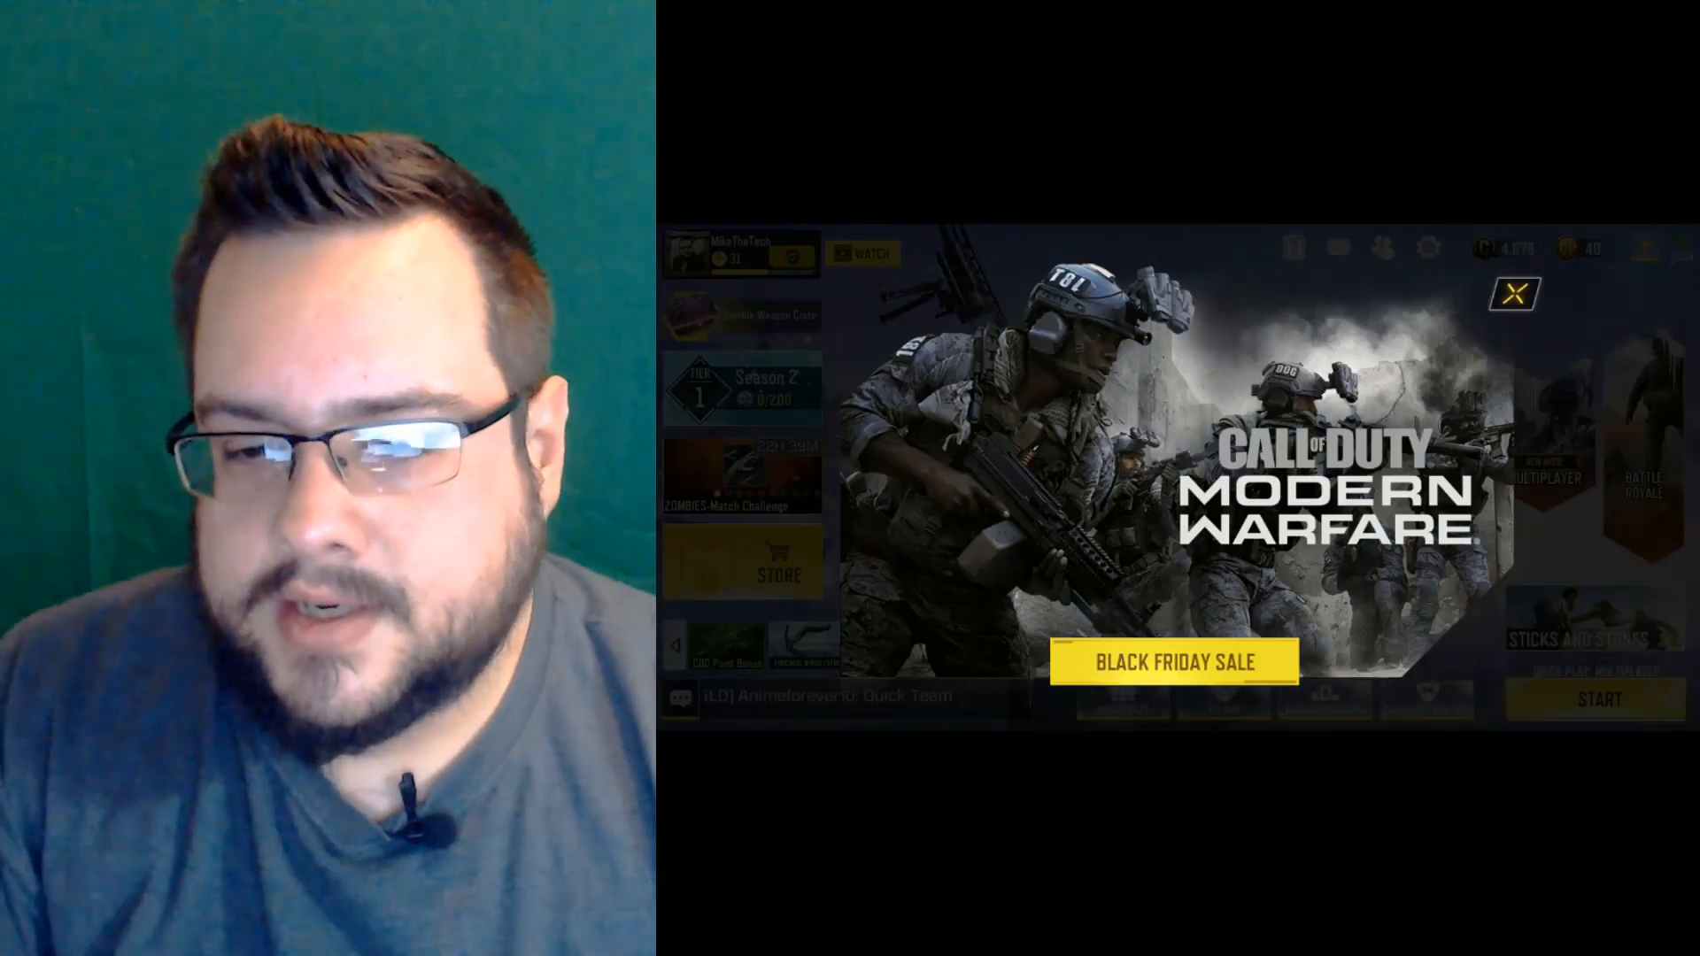
# Dismiss the Black Friday sale popup and enter the Multiplayer lobby
pyautogui.click(1514, 294)
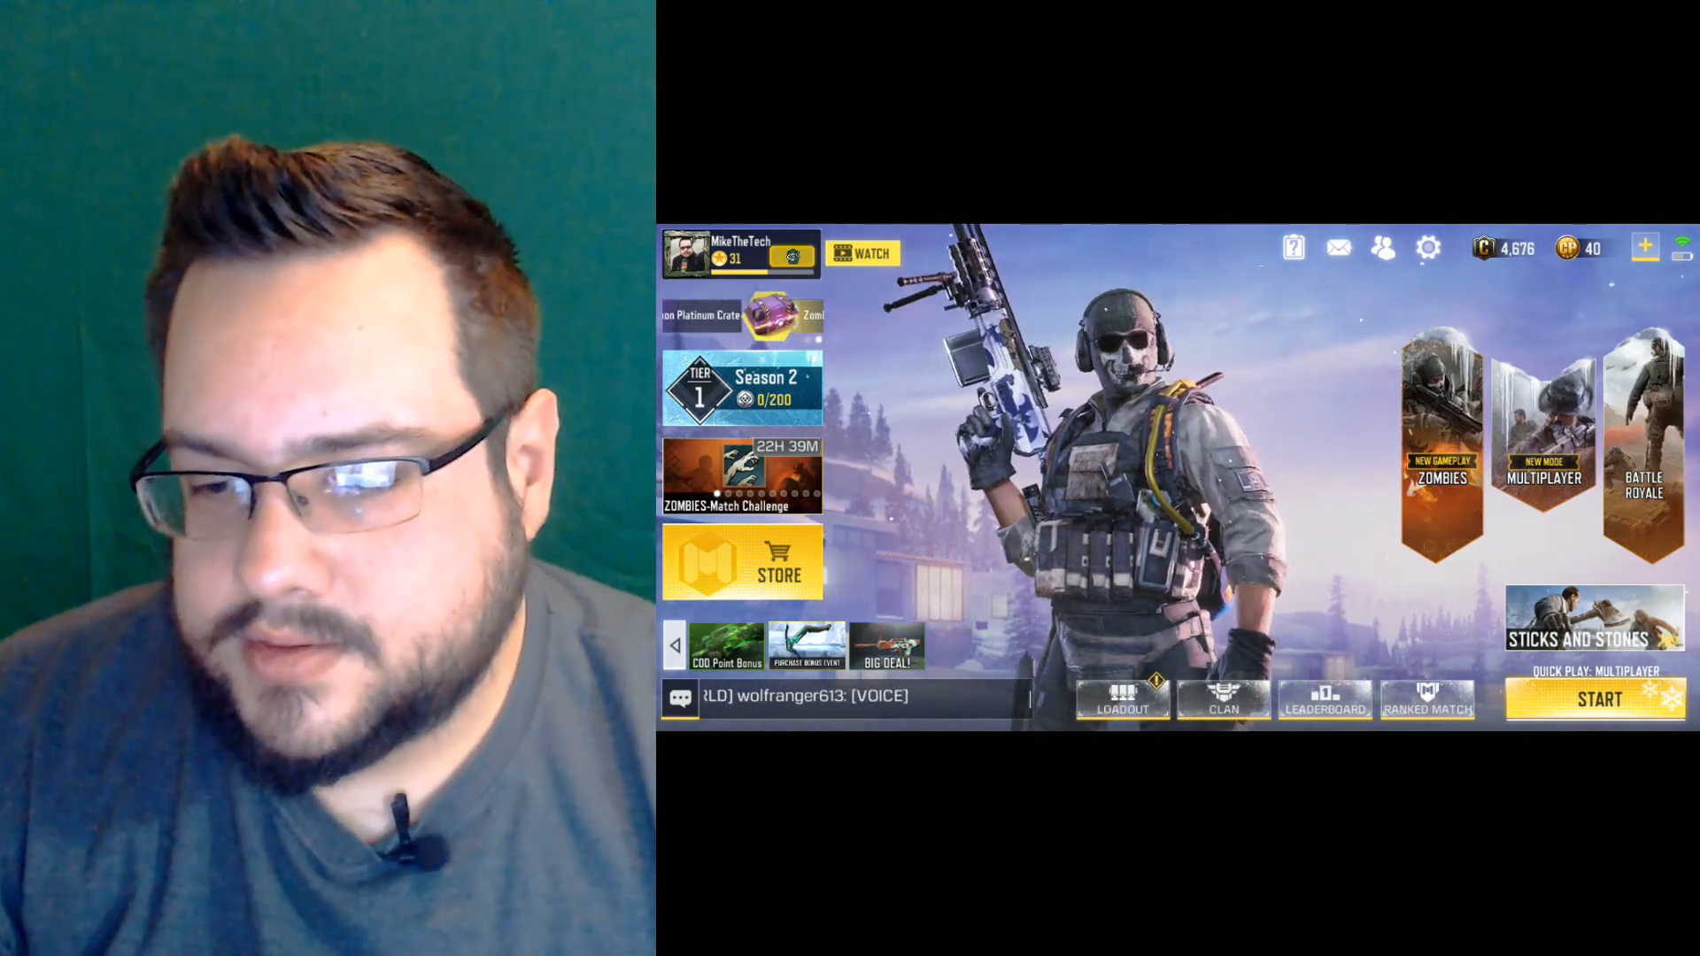
pyautogui.click(1542, 434)
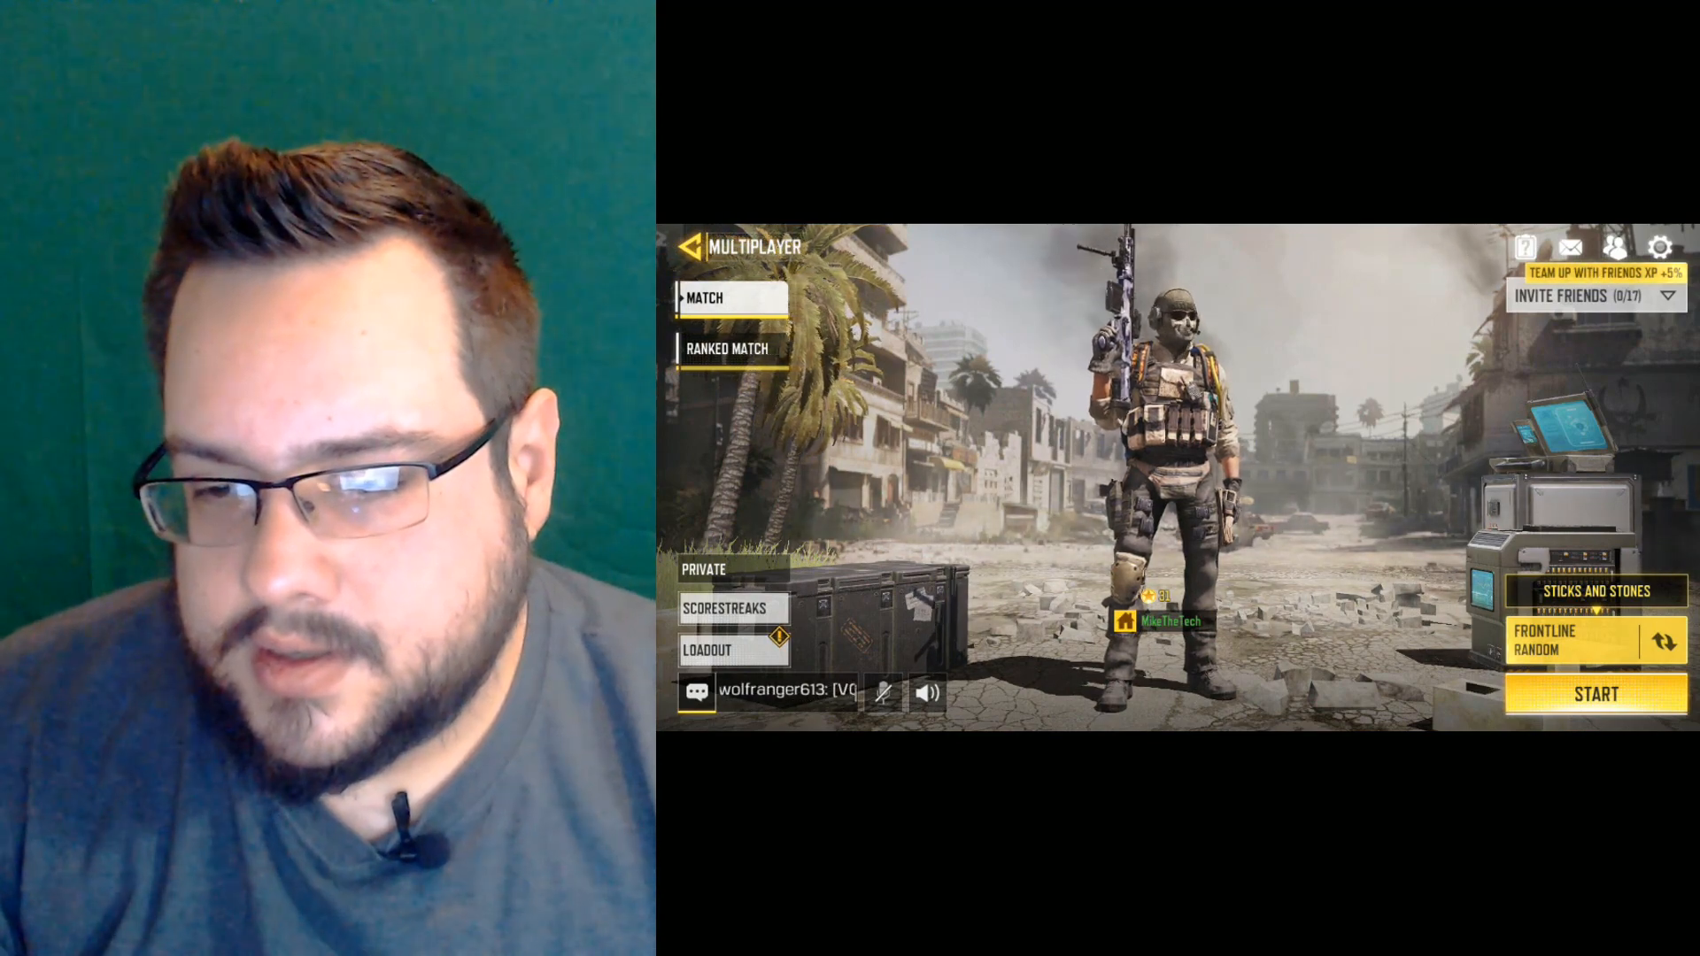
# Go to Settings and view the Controller section's MP button-mapping key description
pyautogui.click(1657, 248)
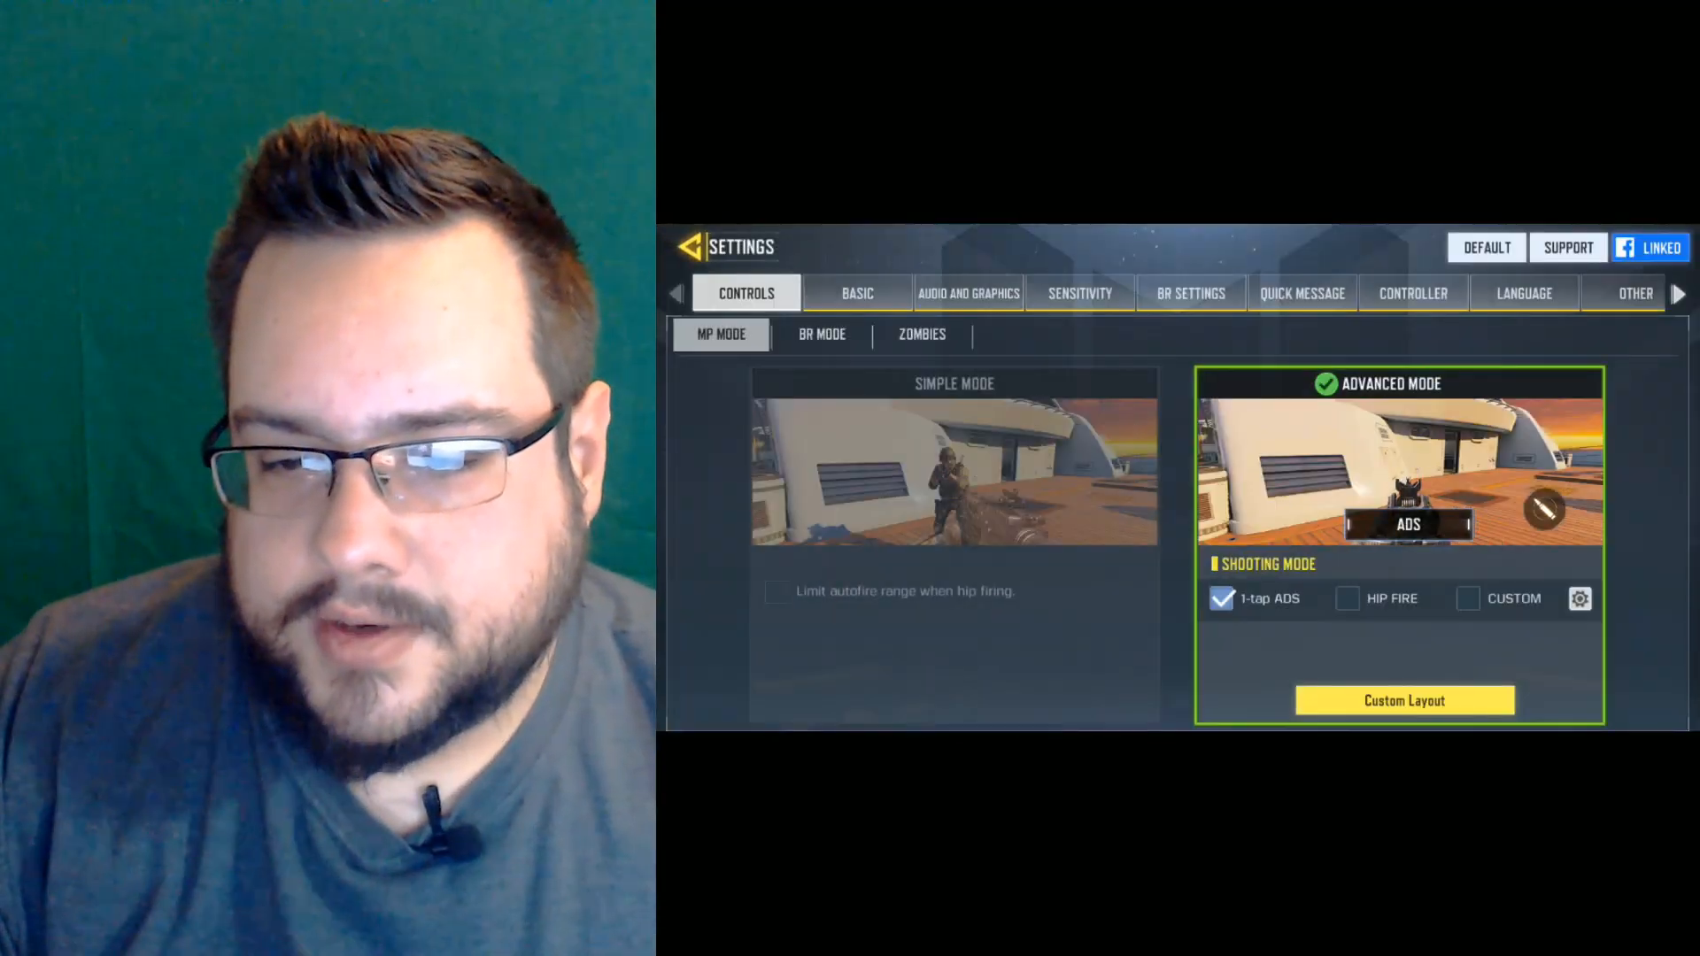
pyautogui.click(1411, 292)
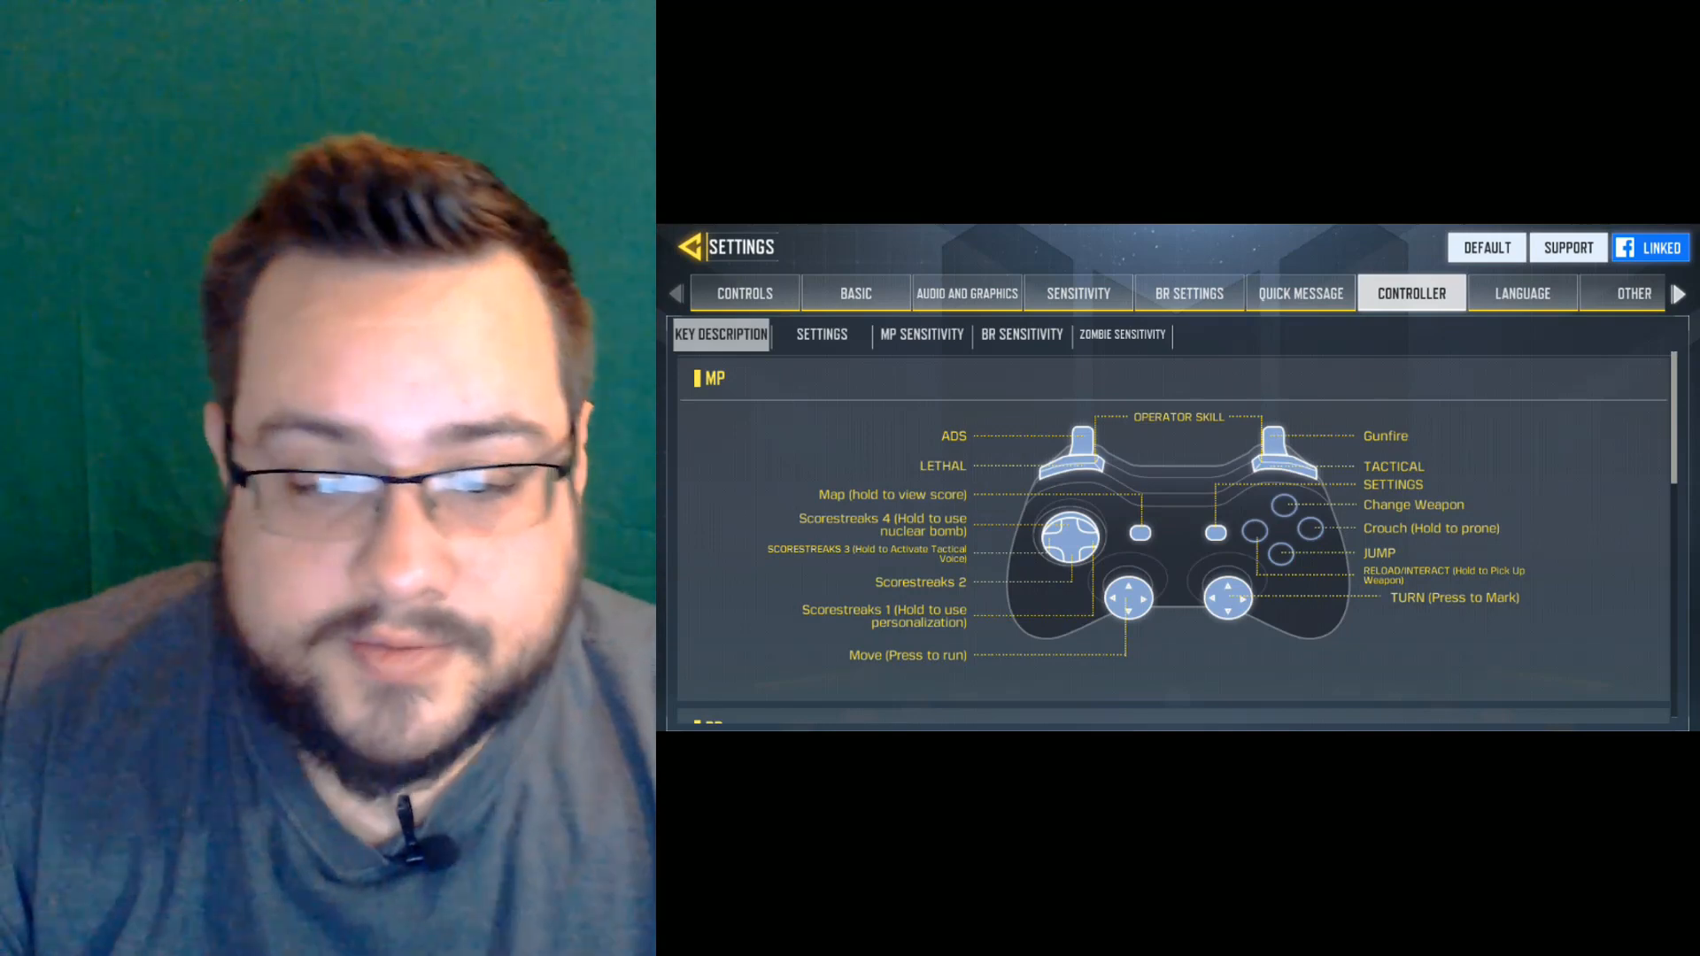
# Check the Controller Settings sub-tab: controller connected, support enabled, axis-flip and trigger options at default
pyautogui.click(820, 335)
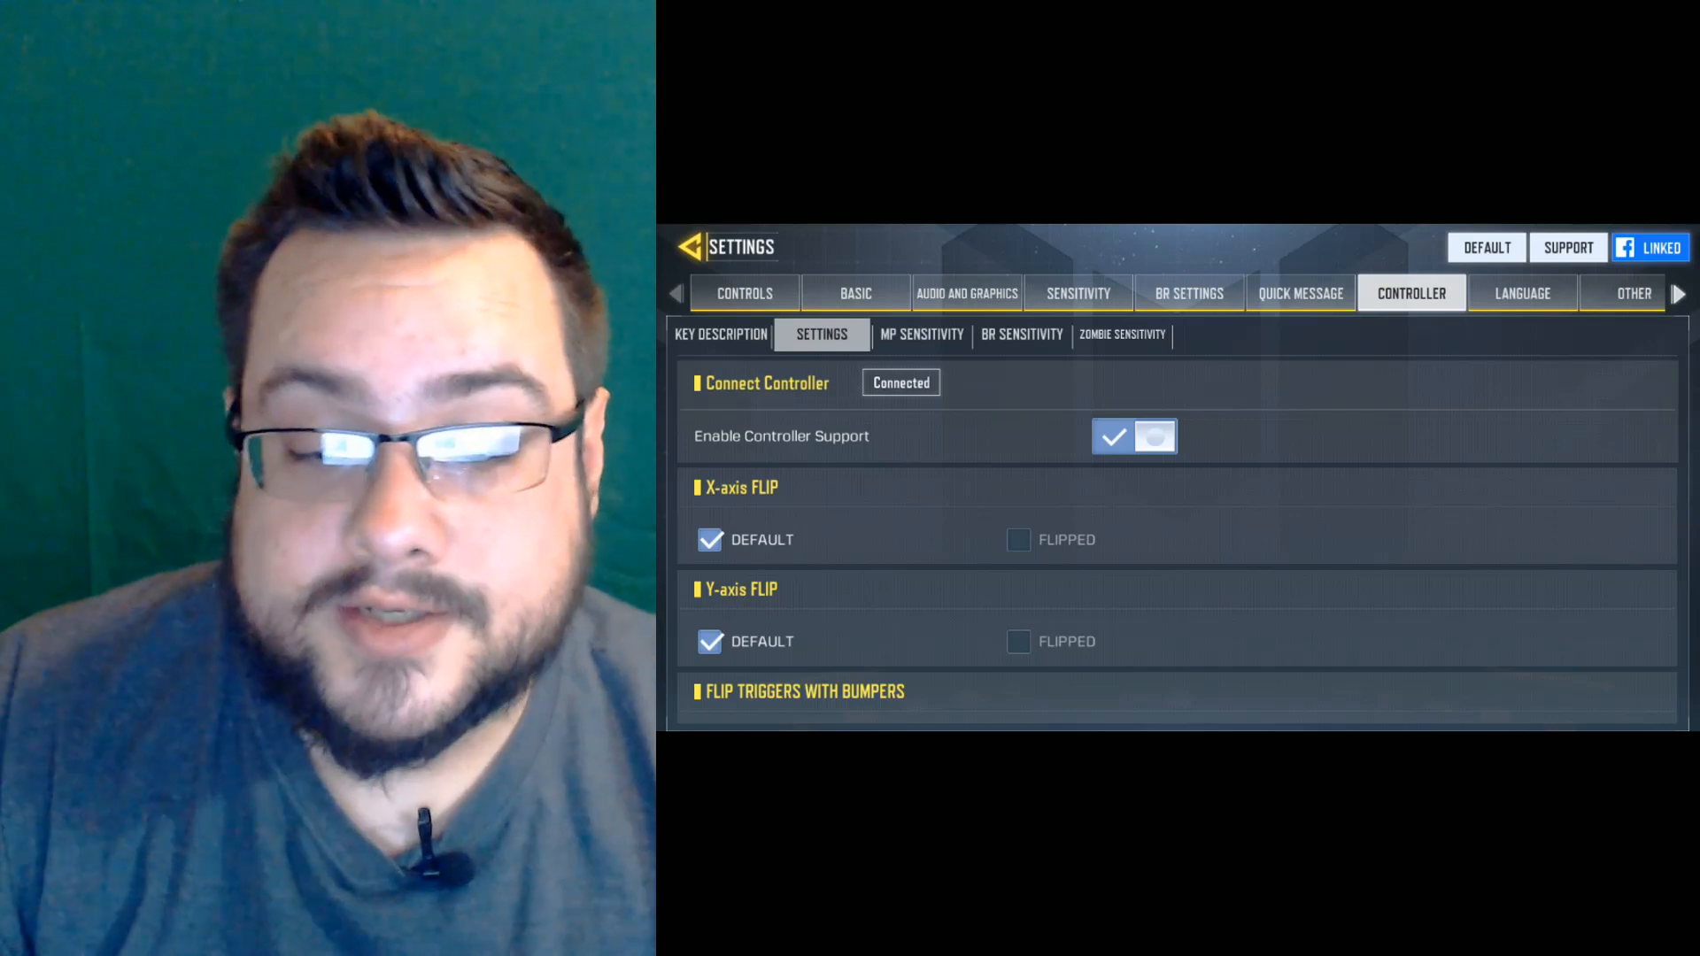
pyautogui.scroll(-3)
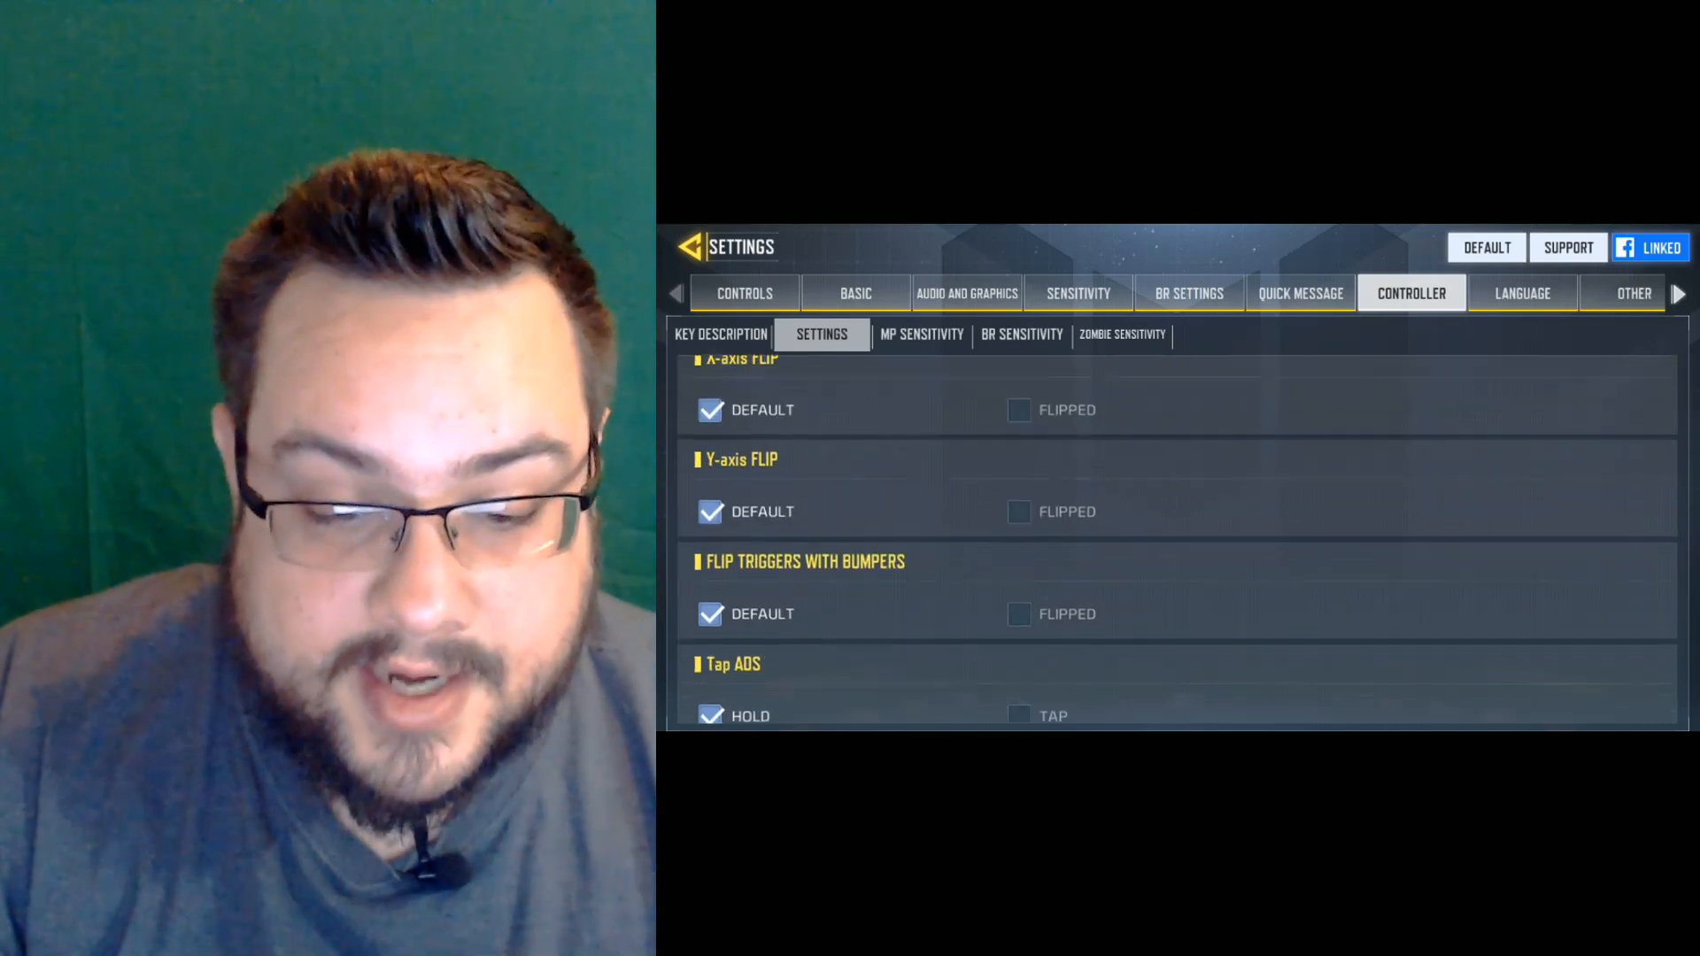
pyautogui.scroll(-3)
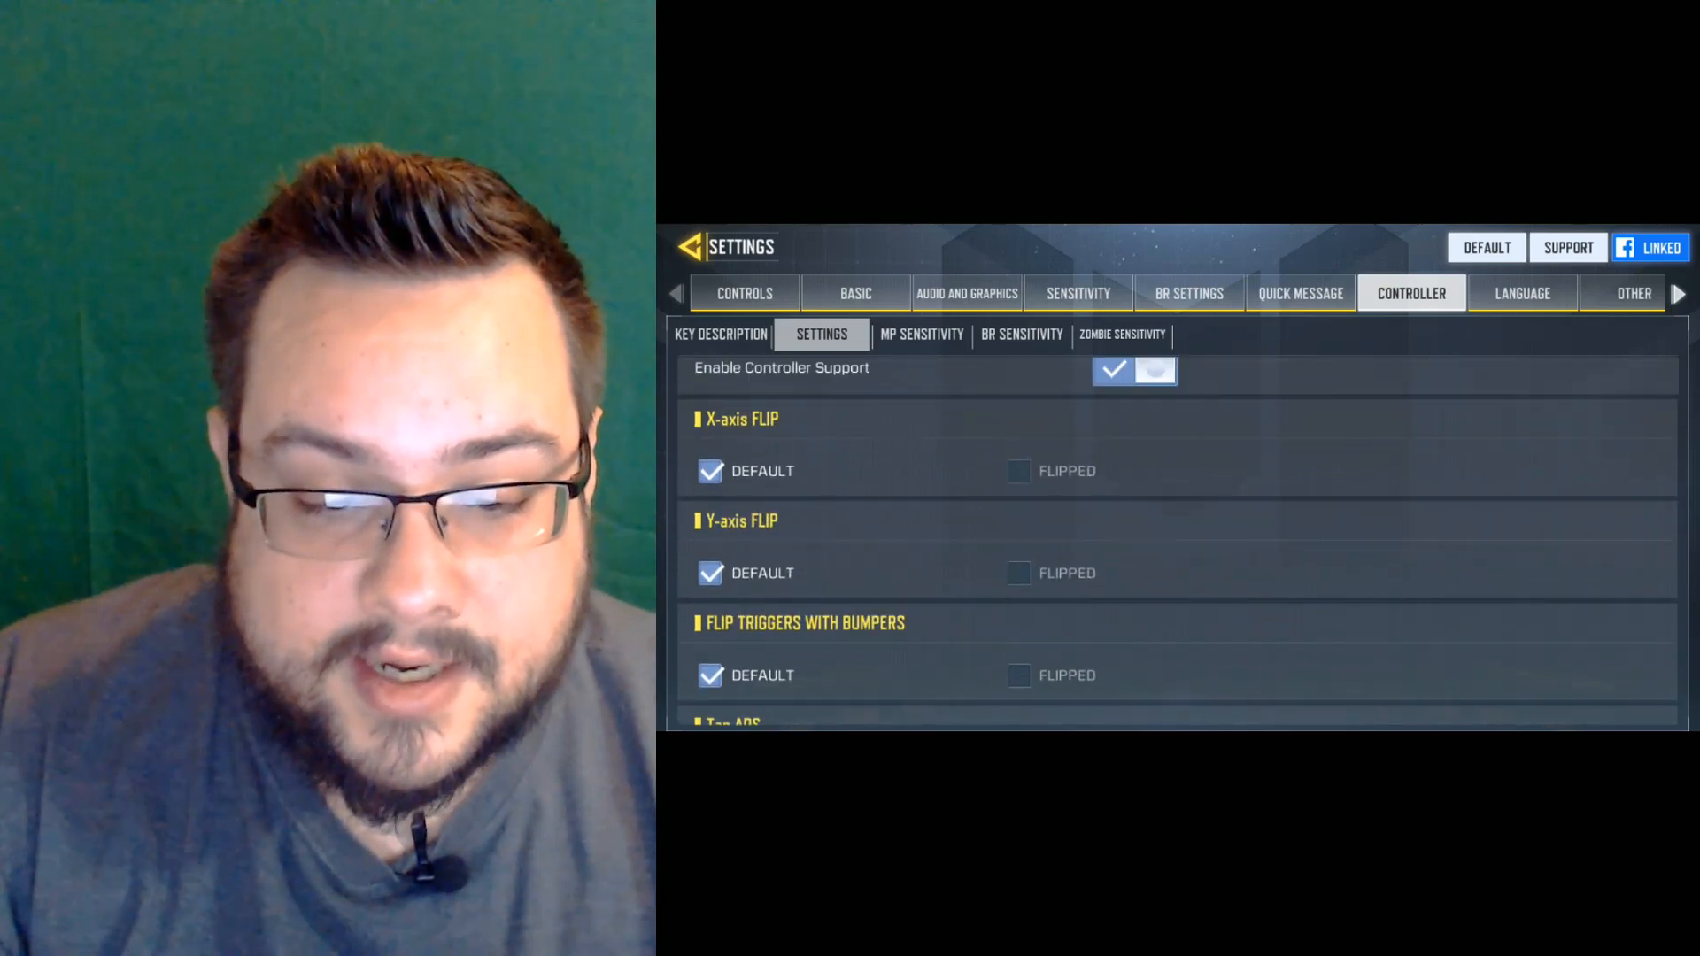
# Review the MP Sensitivity sliders with the Mid preset selected
pyautogui.click(921, 334)
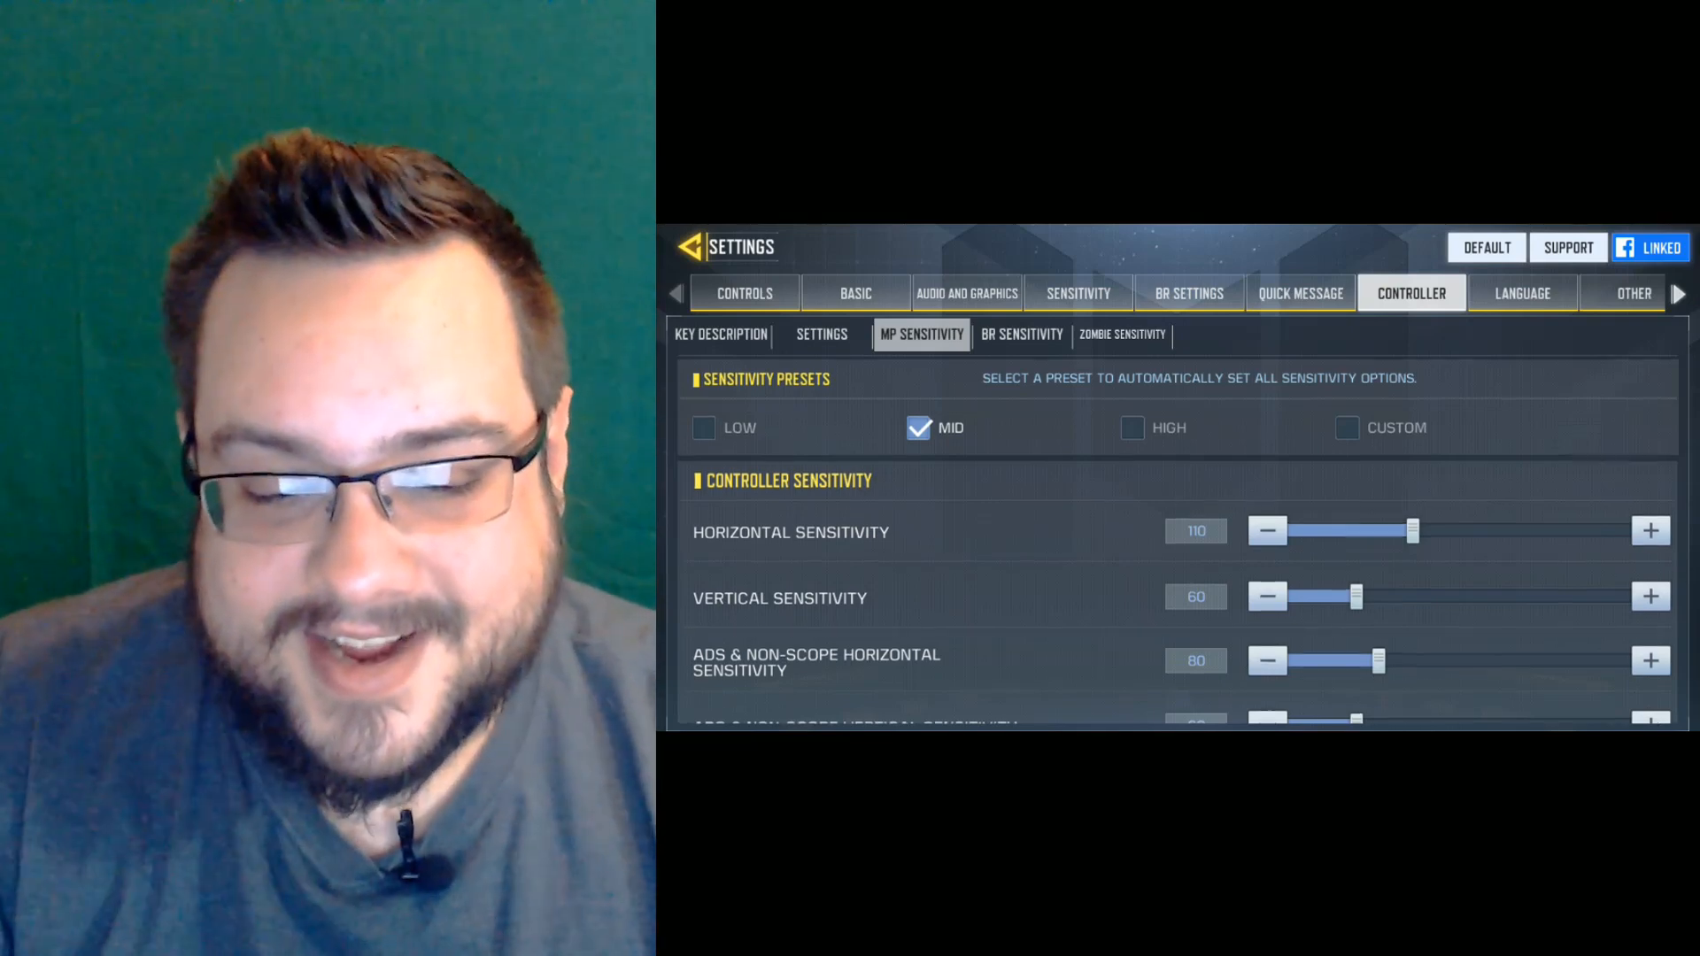
pyautogui.scroll(-3)
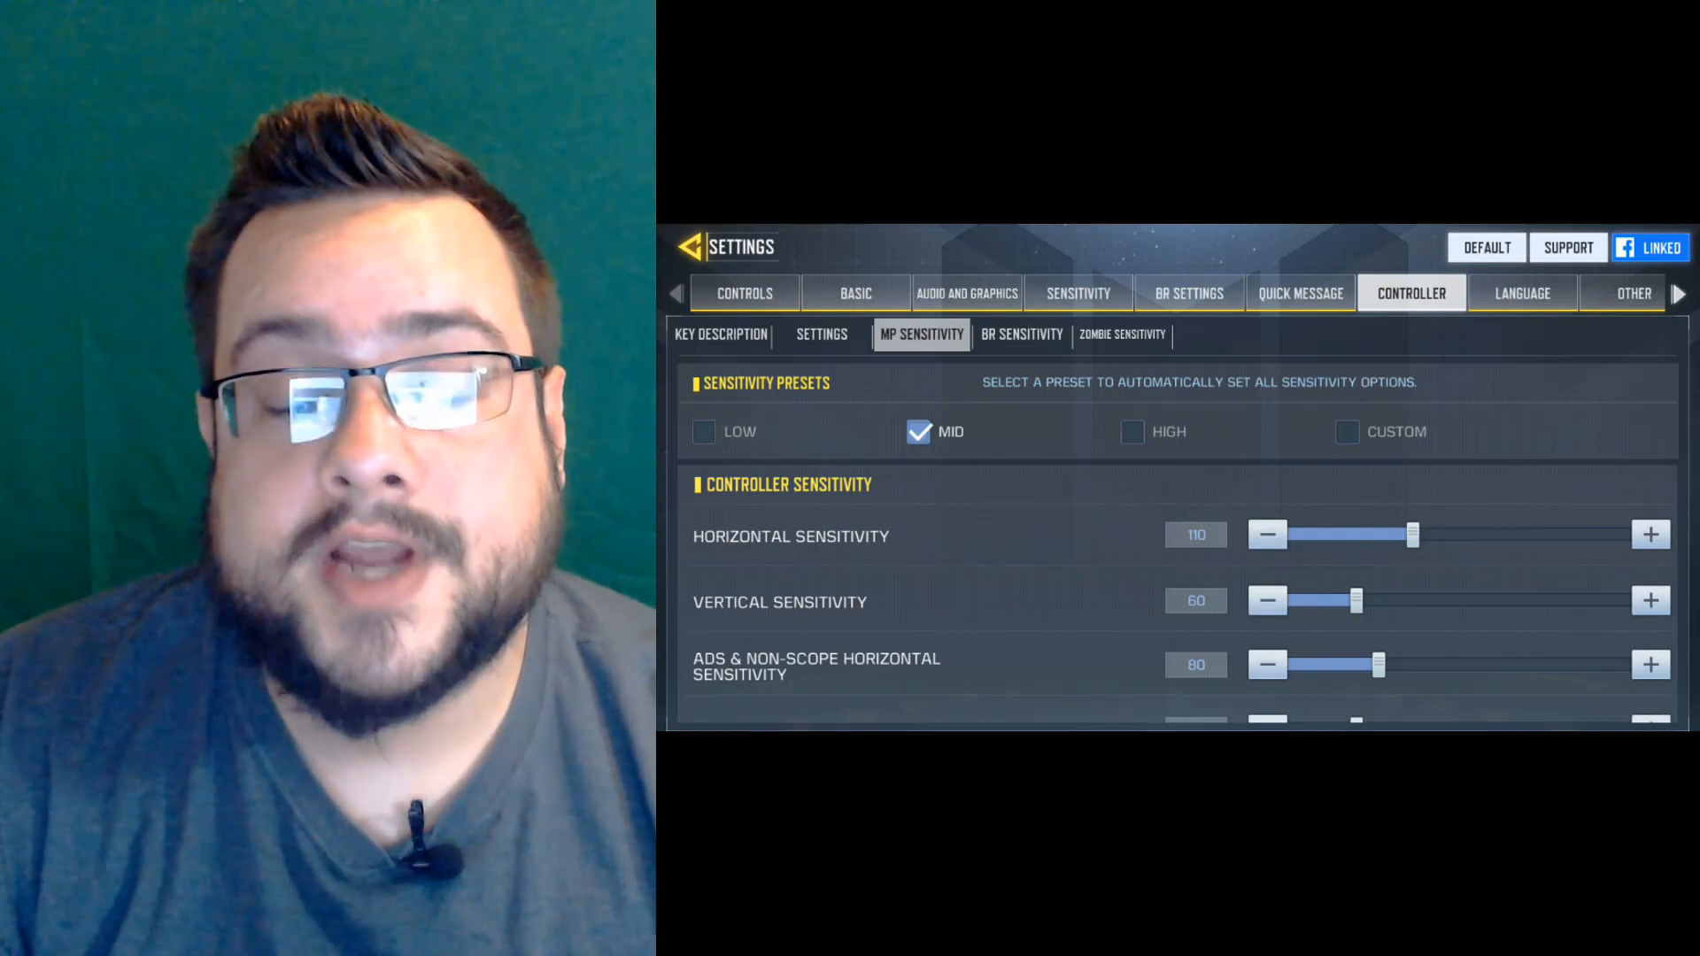
# Return to the lobby and start a Frontline match on Hijacked
pyautogui.click(690, 248)
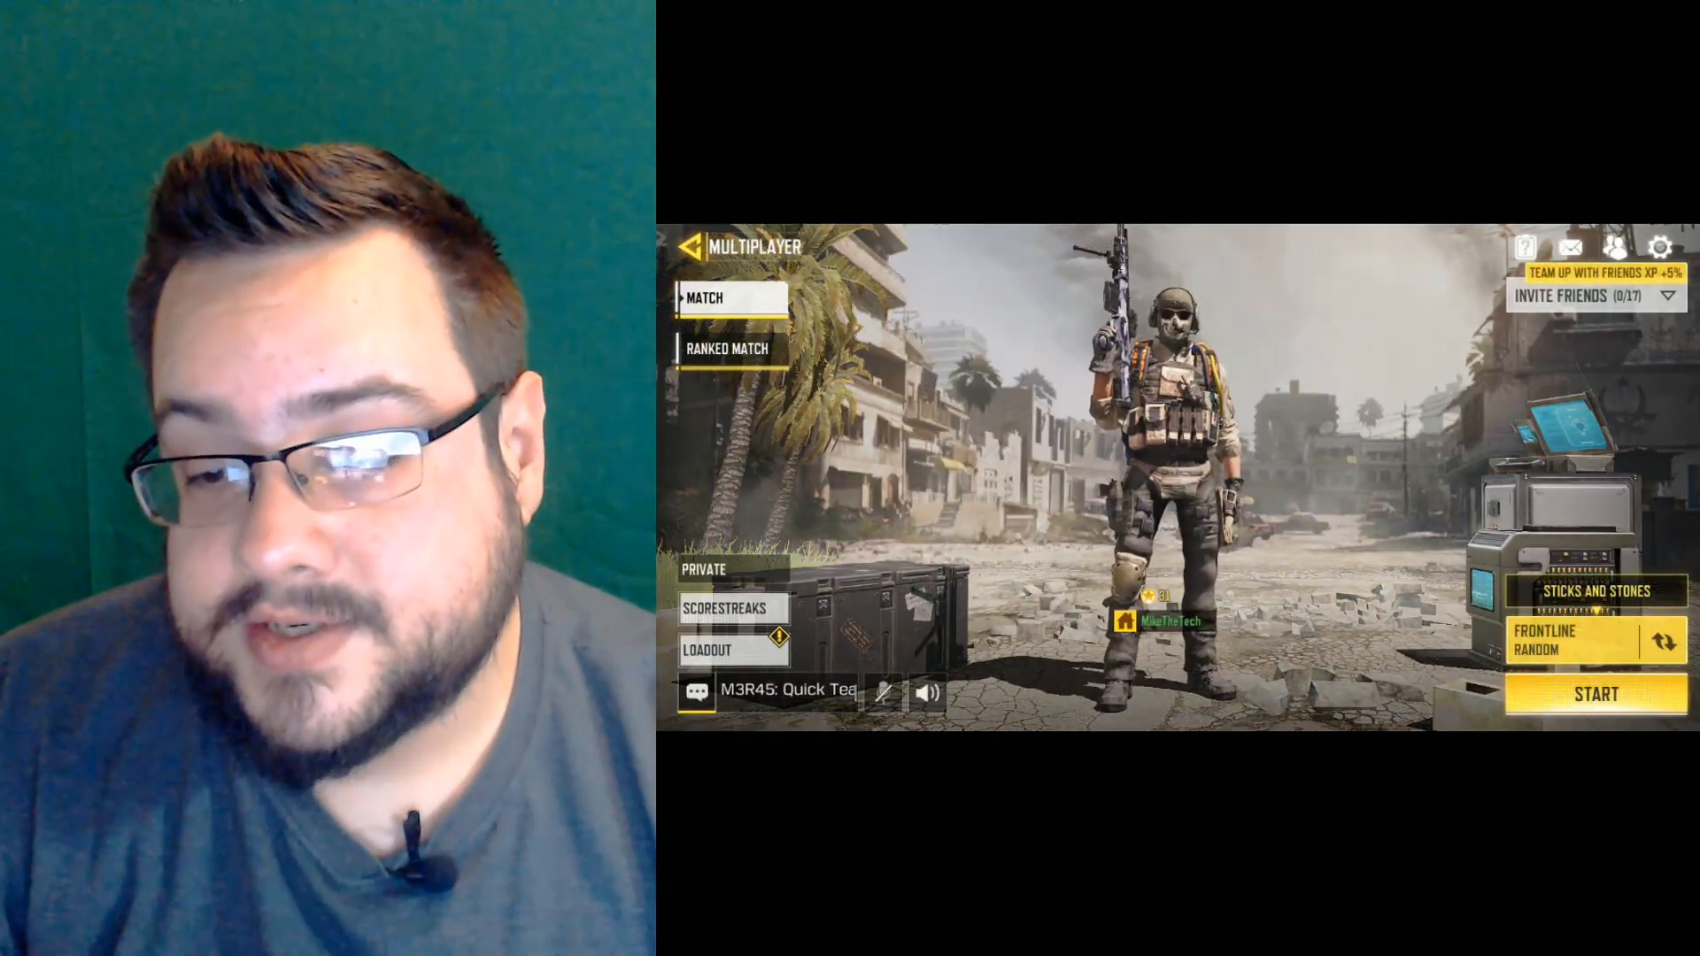
pyautogui.click(1592, 694)
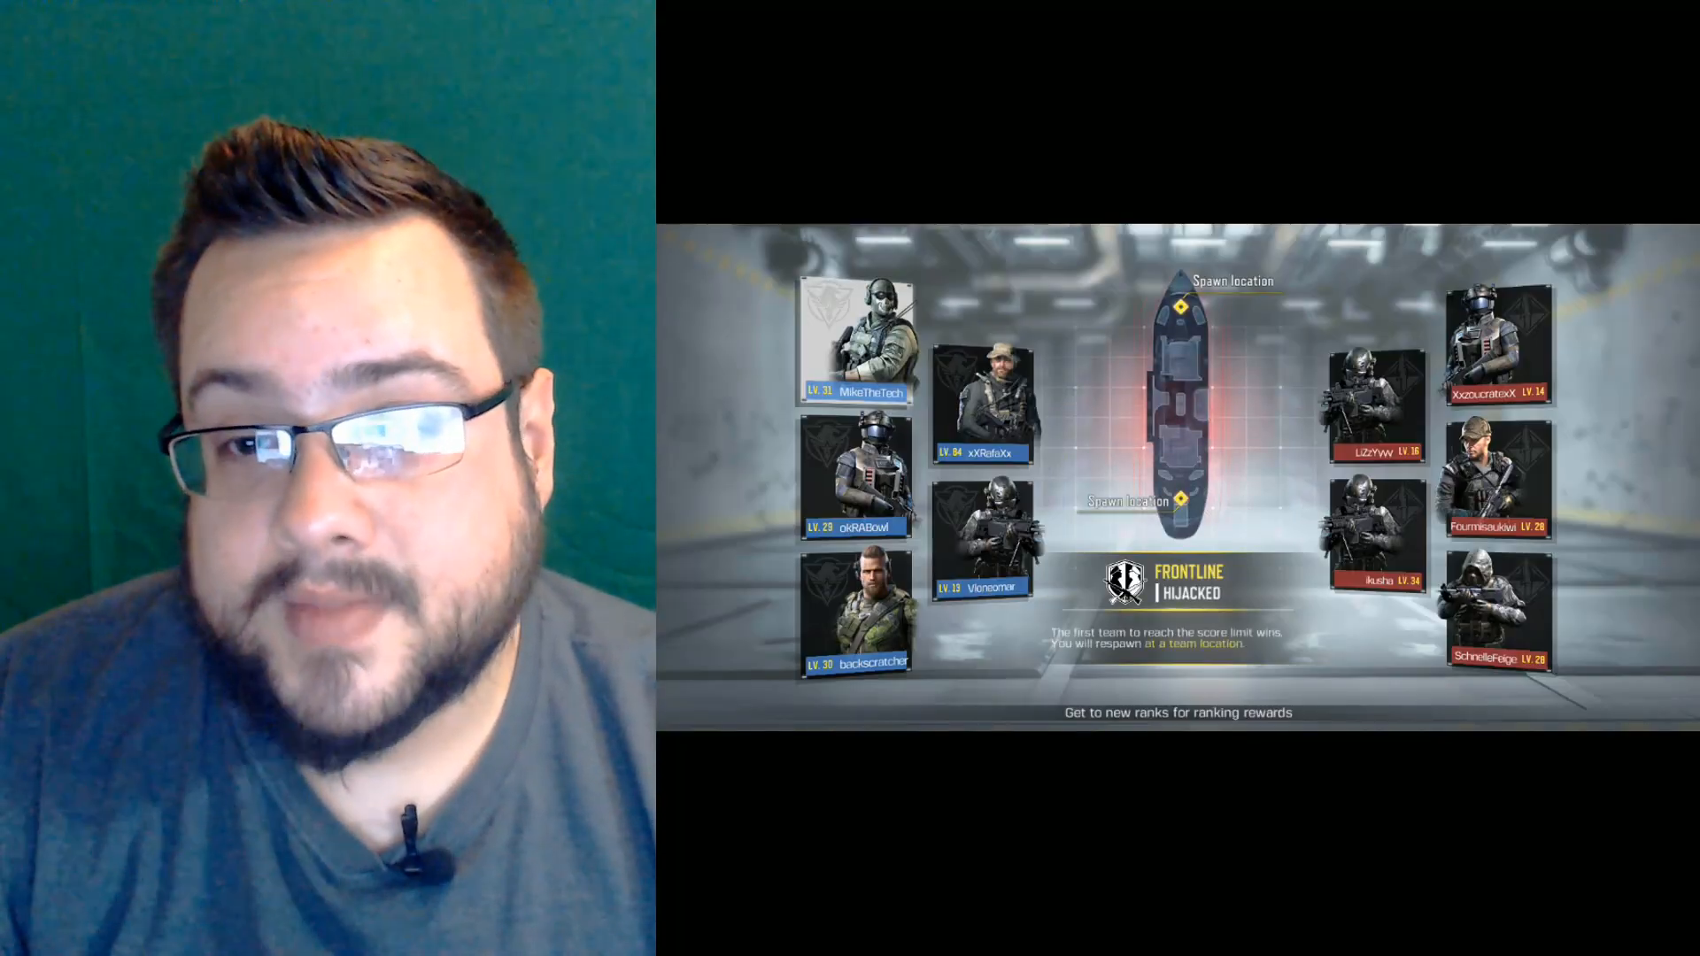